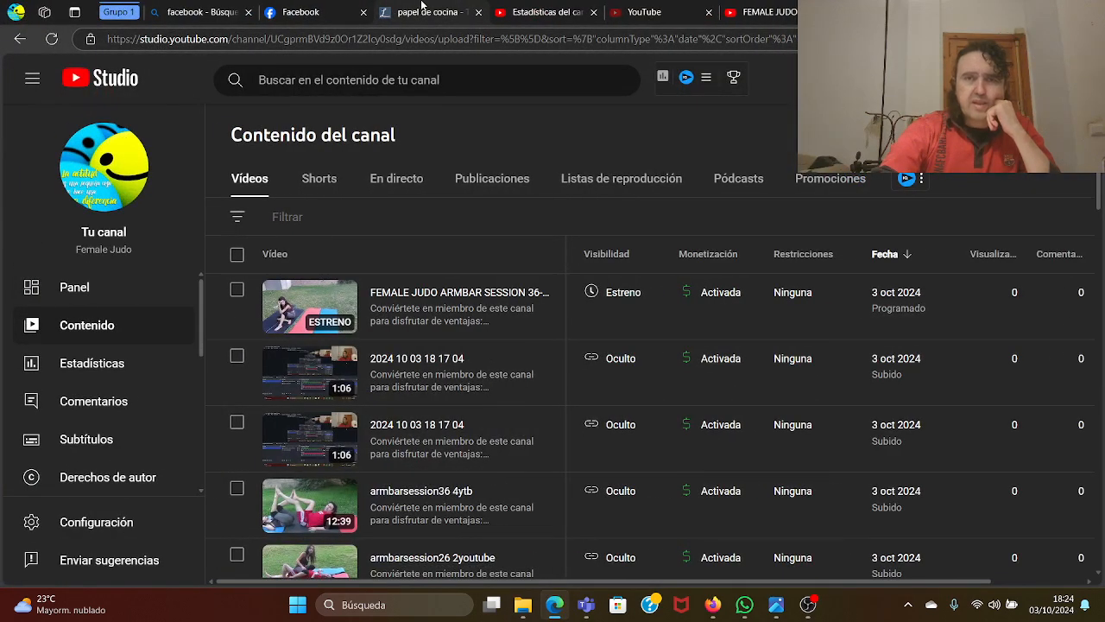
- Switch to the Linguee tab showing the 'papel de cocina' entry
{"action": "left_click", "coordinate": [423, 13]}
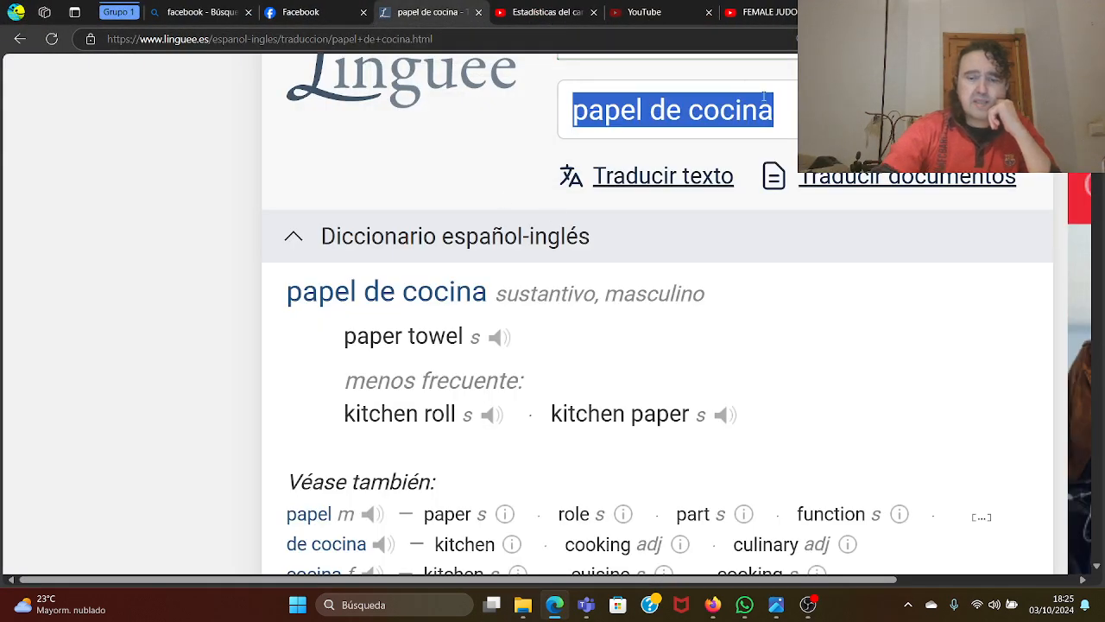
- Look up 'tallarines' in Linguee and scroll down to its examples like 'instant noodles'
{"action": "type", "text": "tallarines"}
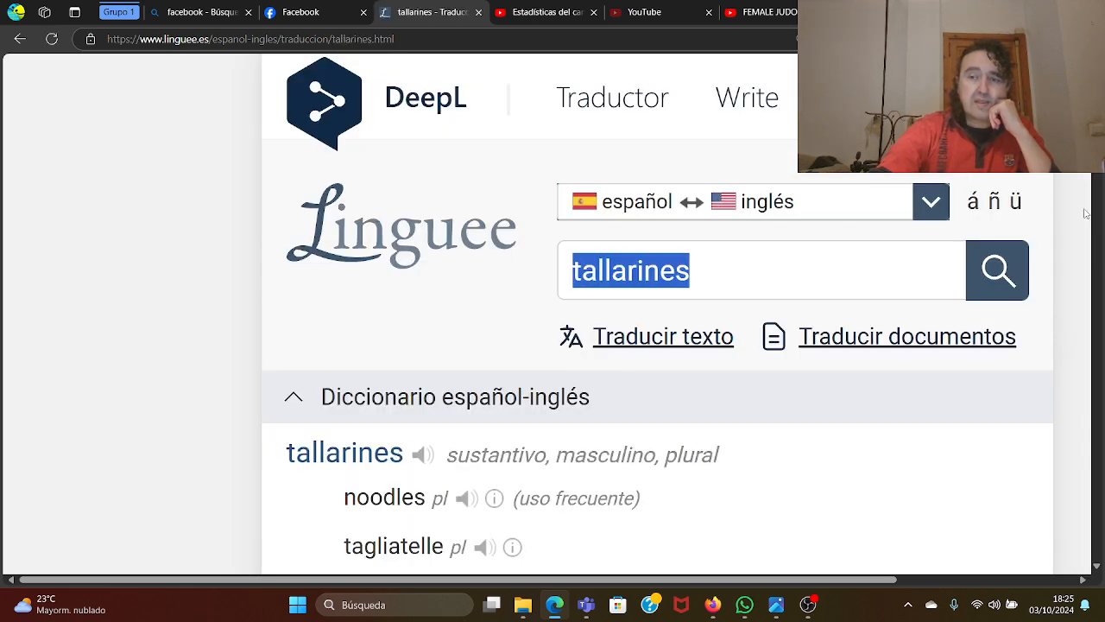
{"action": "scroll", "scroll_direction": "down", "scroll_amount": 3}
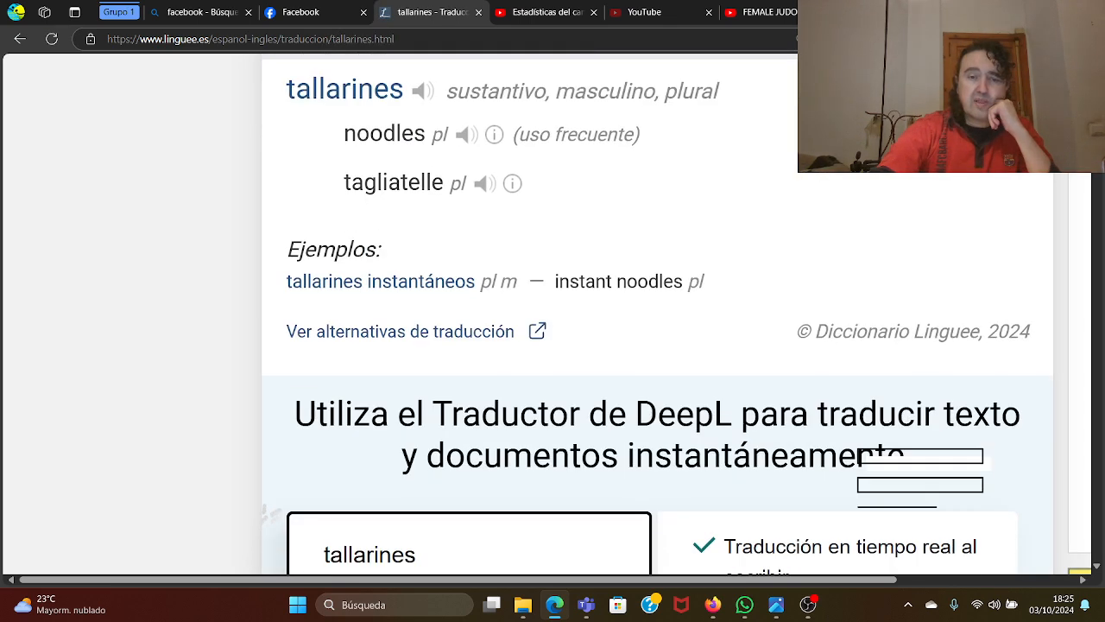